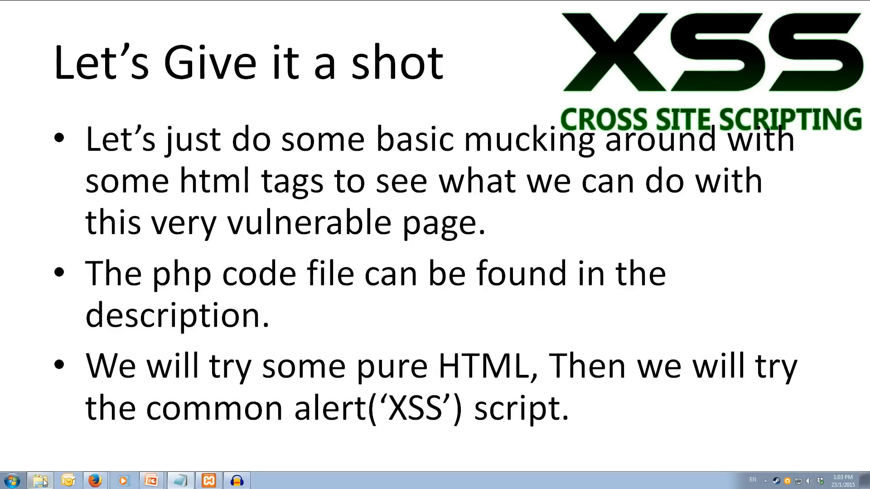
pyautogui.moveTo(76, 461)
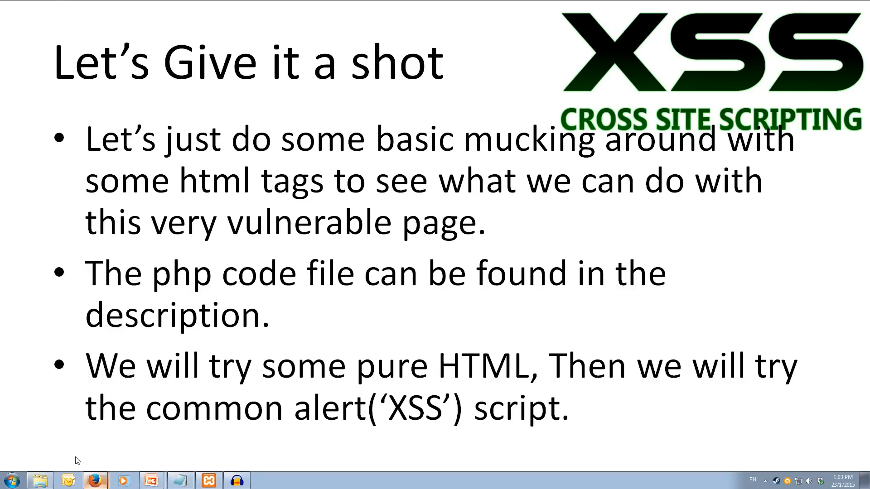
# - Switch from the PowerPoint slideshow to the Firefox window via the taskbar
pyautogui.click(96, 480)
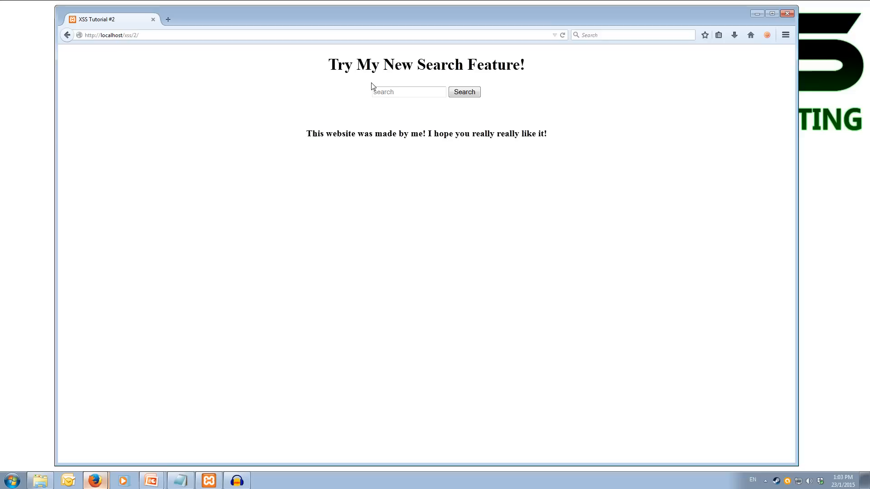
pyautogui.moveTo(346, 77)
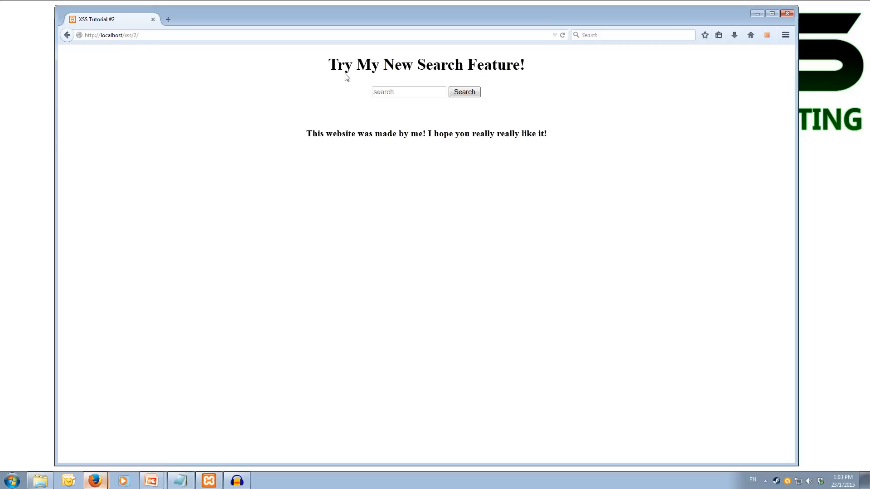
pyautogui.click(408, 92)
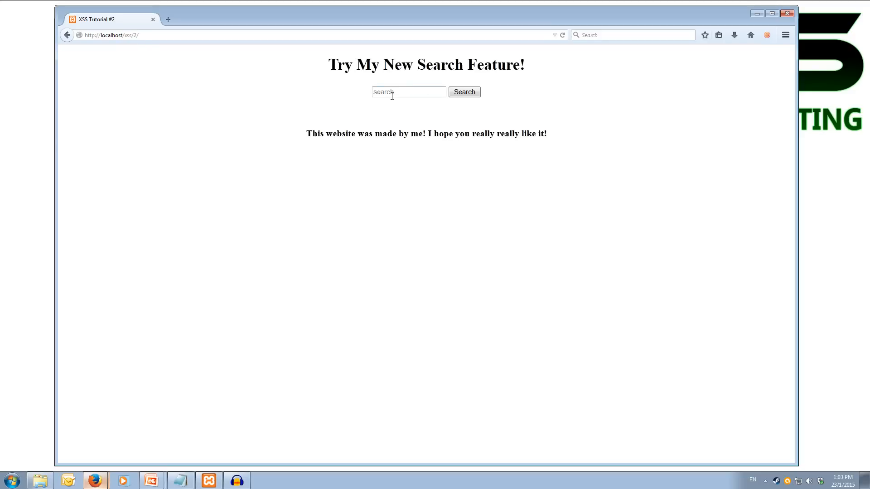
pyautogui.moveTo(684, 154)
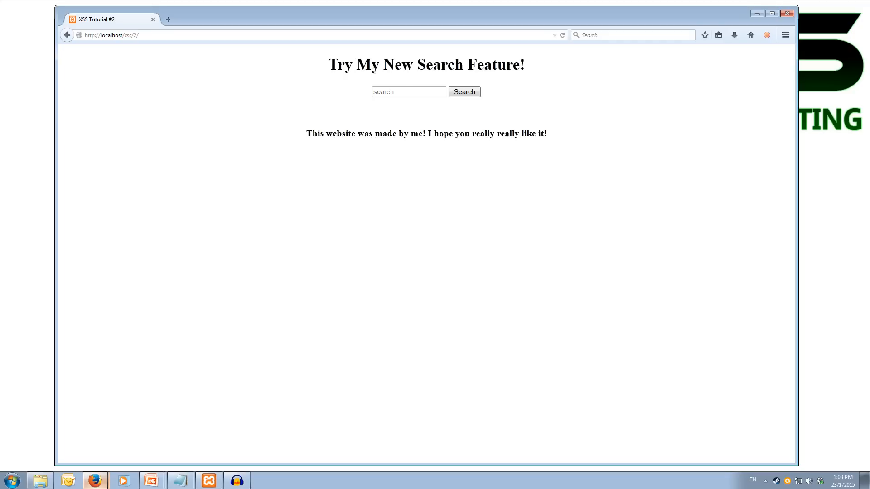
pyautogui.moveTo(403, 103)
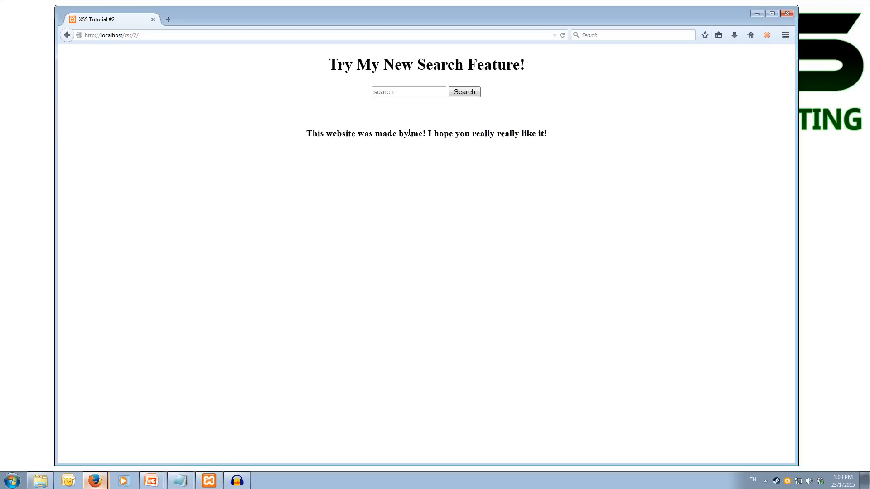
# - Search the page for 'test' to get a no-results page echoing the term
pyautogui.write('test')
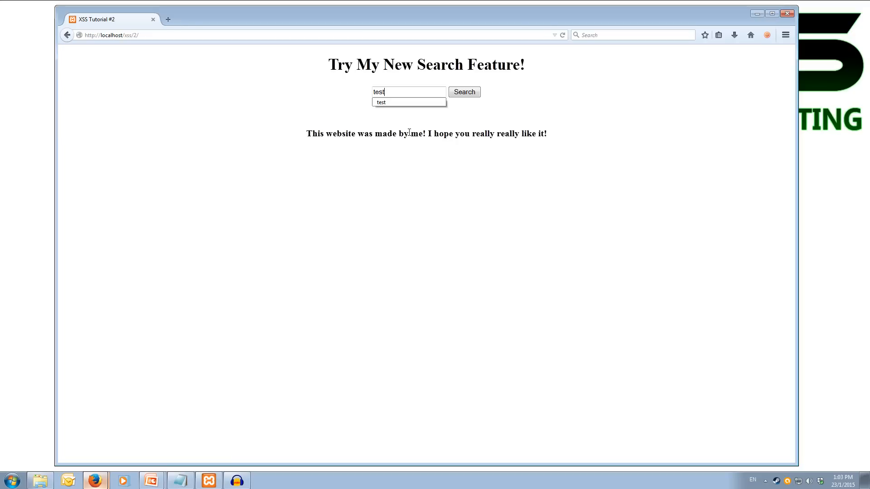
pyautogui.click(464, 92)
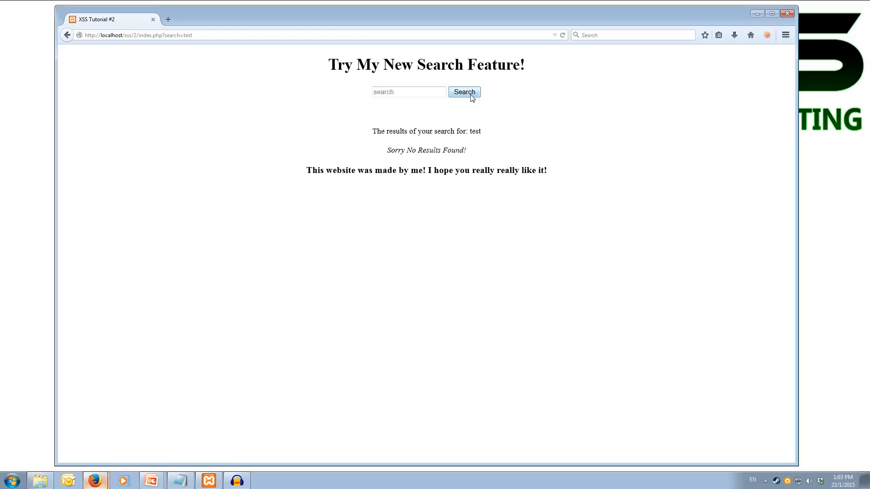
pyautogui.moveTo(367, 138)
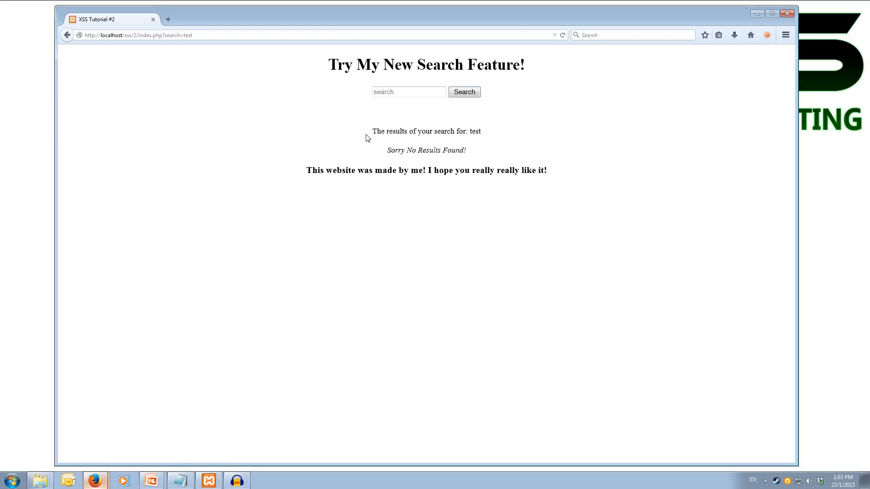
pyautogui.moveTo(427, 144)
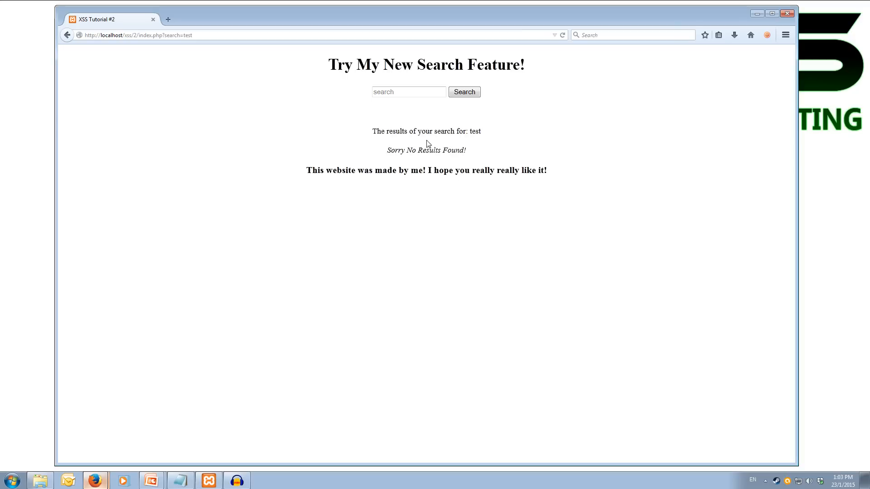
pyautogui.moveTo(404, 159)
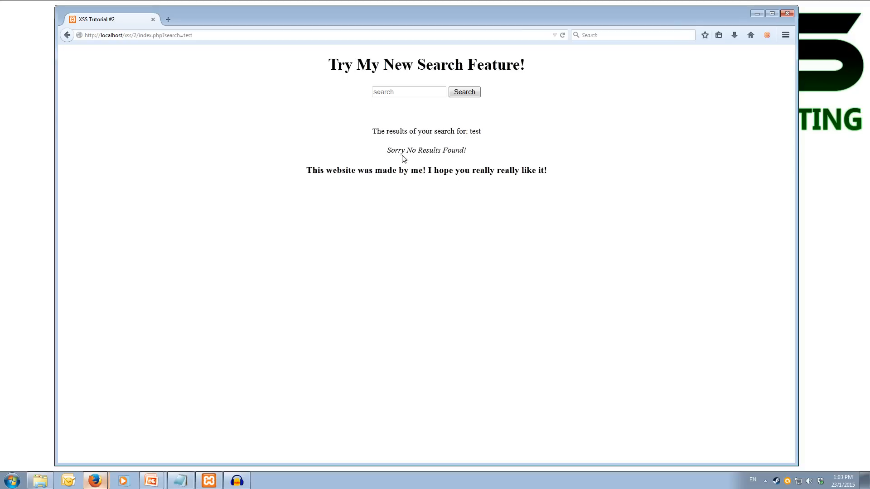
pyautogui.moveTo(447, 162)
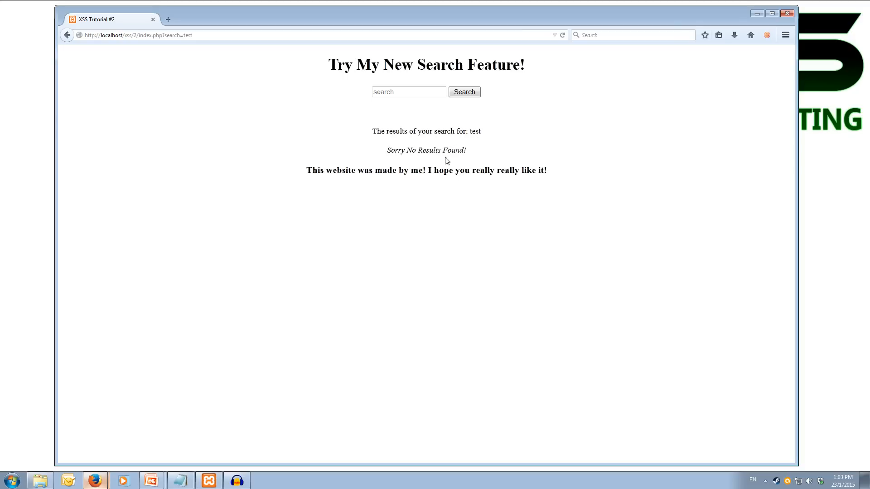
pyautogui.moveTo(292, 90)
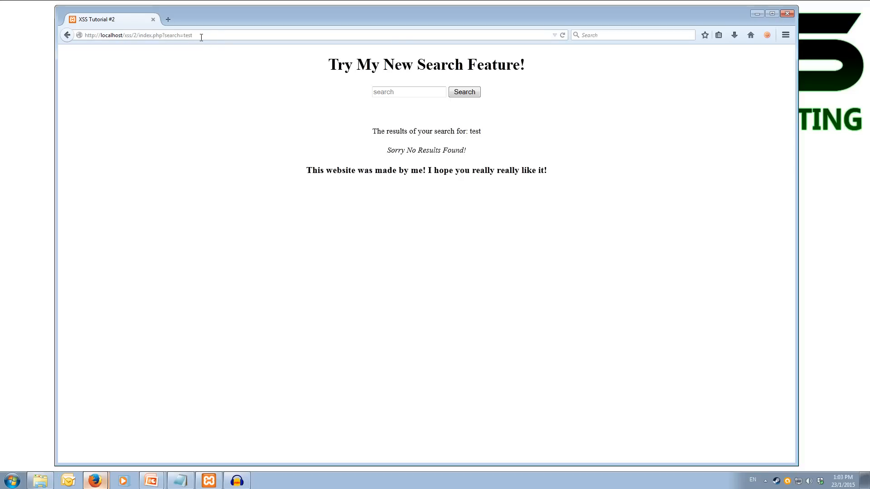
pyautogui.moveTo(181, 35)
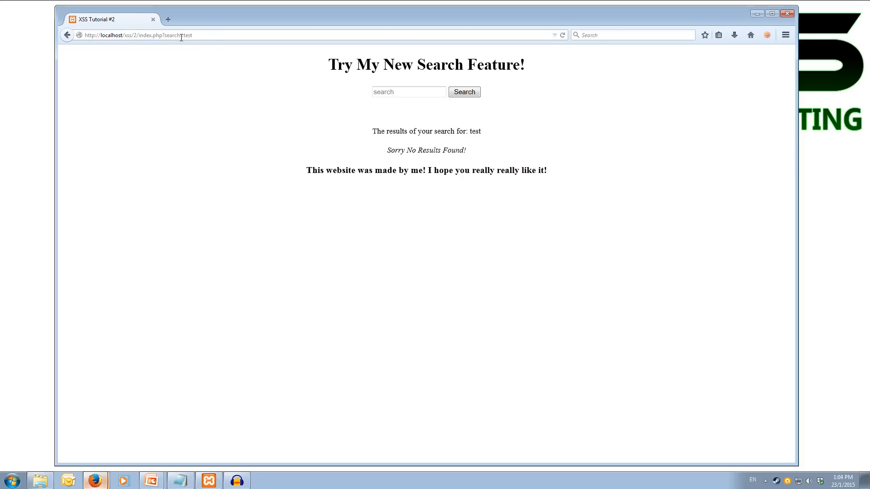
pyautogui.moveTo(181, 36)
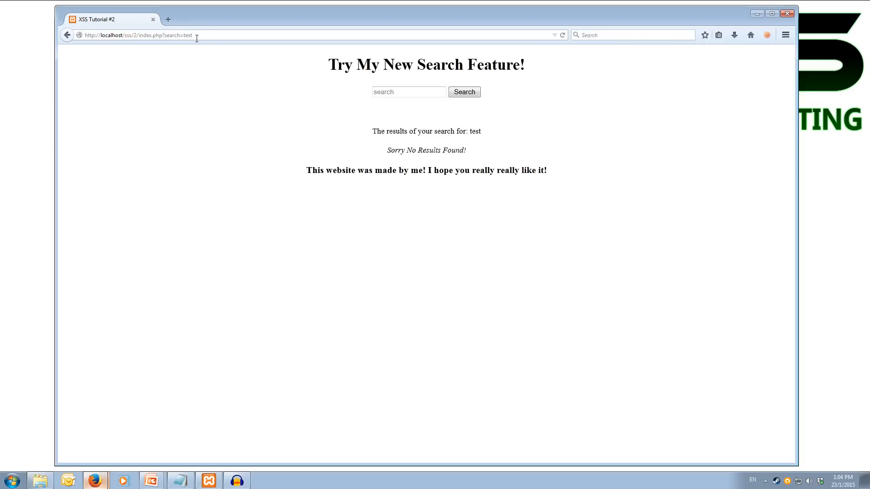
pyautogui.moveTo(335, 87)
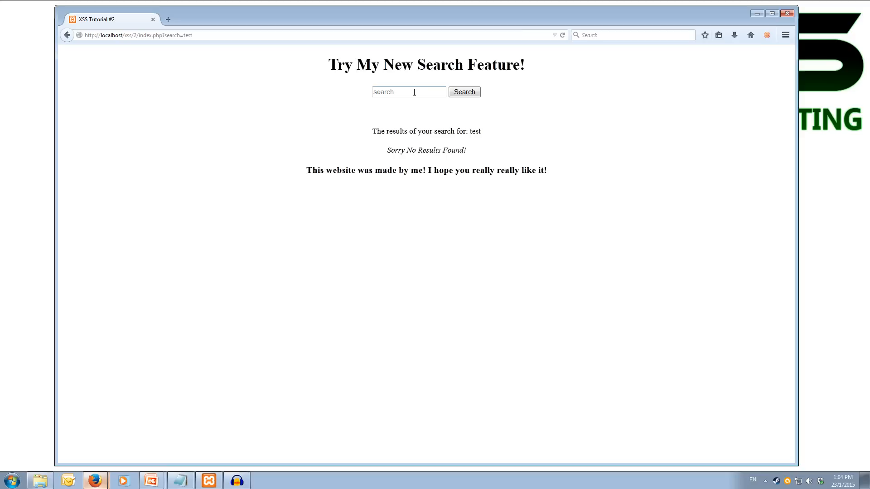
pyautogui.moveTo(404, 135)
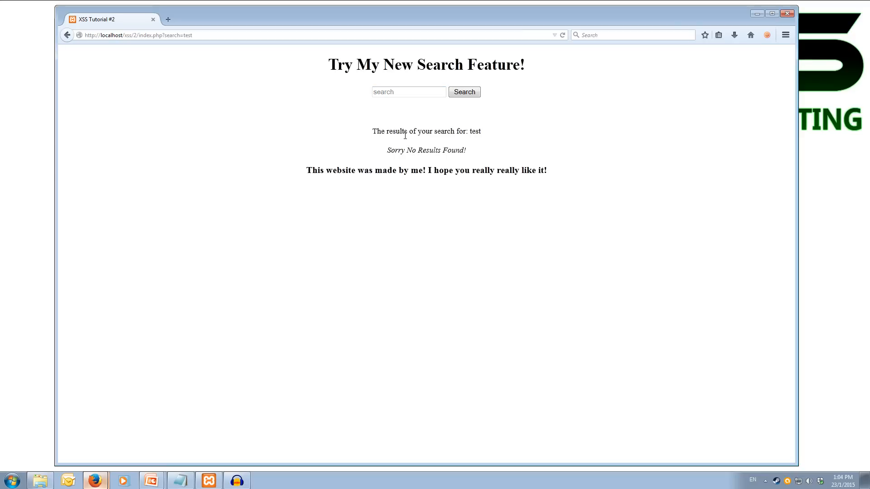
# - Search for '<i>' so the page's closing message renders in italics
pyautogui.write('<i')
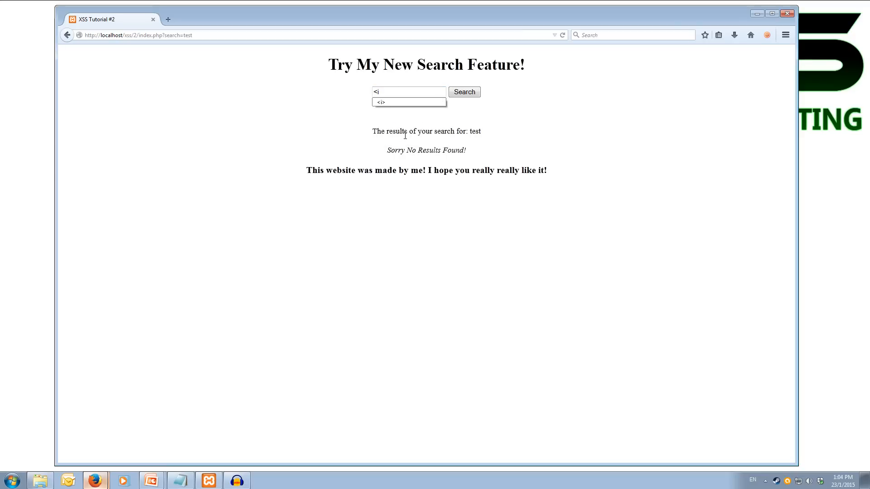
pyautogui.write('>')
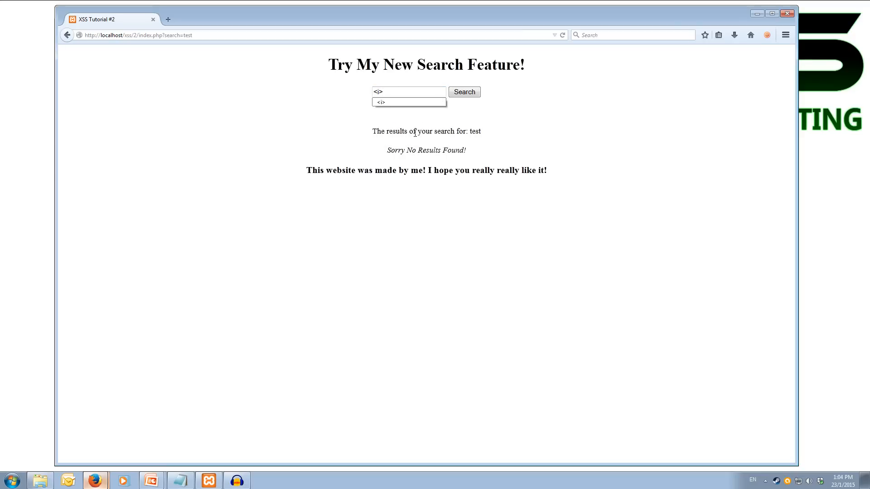
pyautogui.moveTo(464, 91)
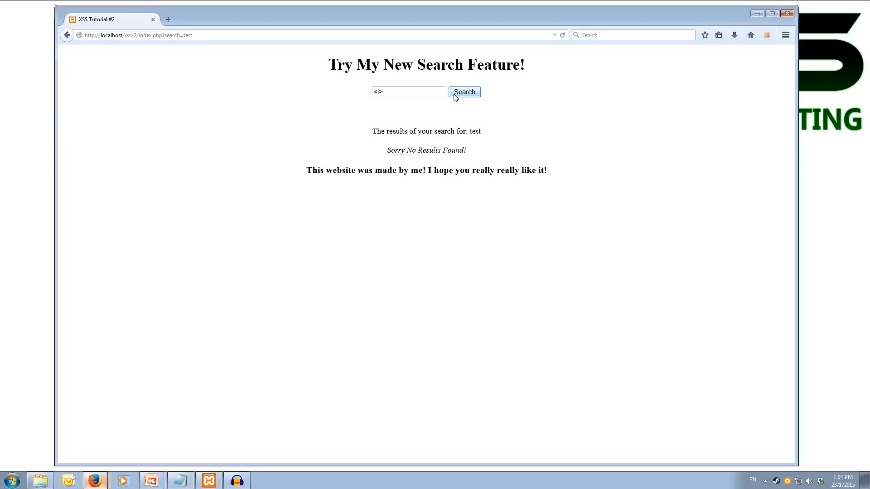
pyautogui.click(463, 92)
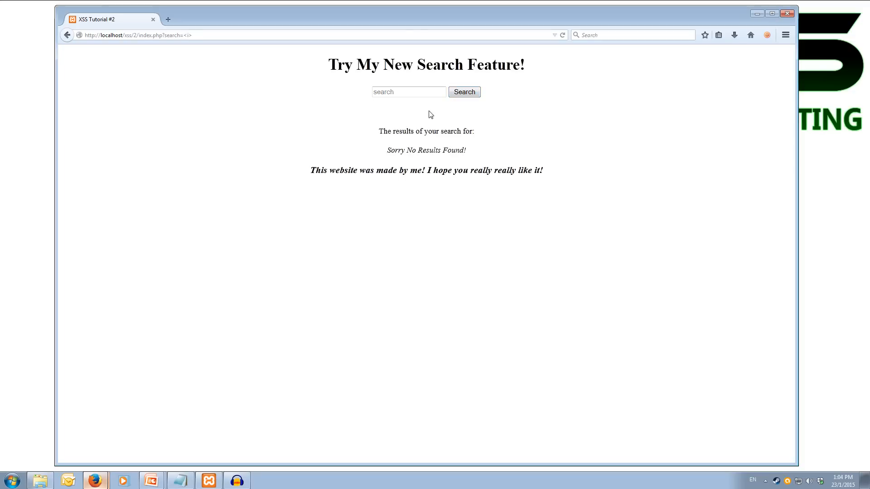
pyautogui.moveTo(436, 134)
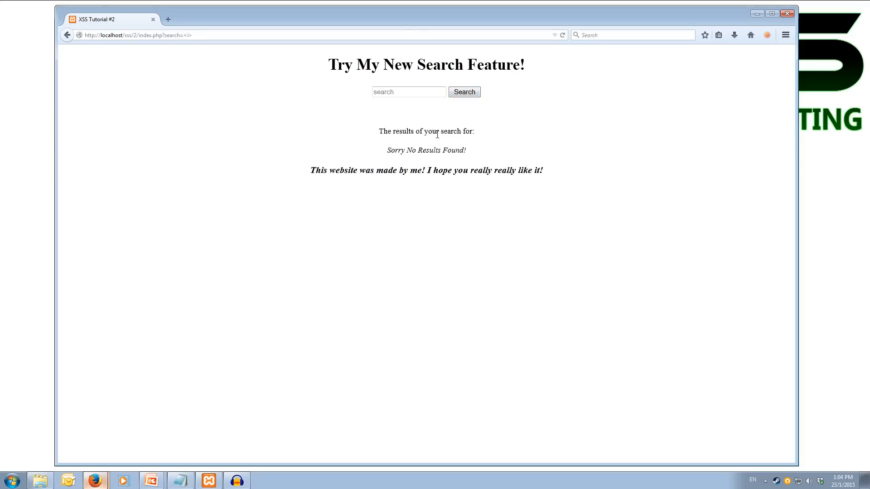
pyautogui.moveTo(484, 137)
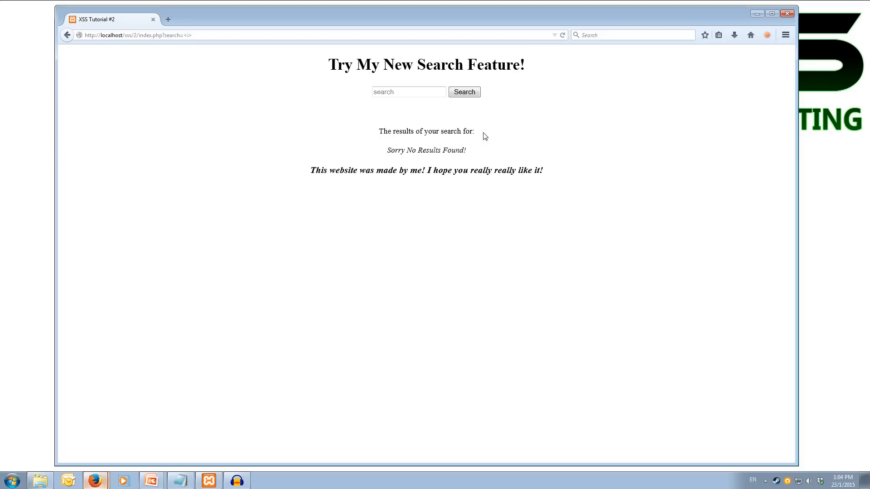
pyautogui.moveTo(374, 177)
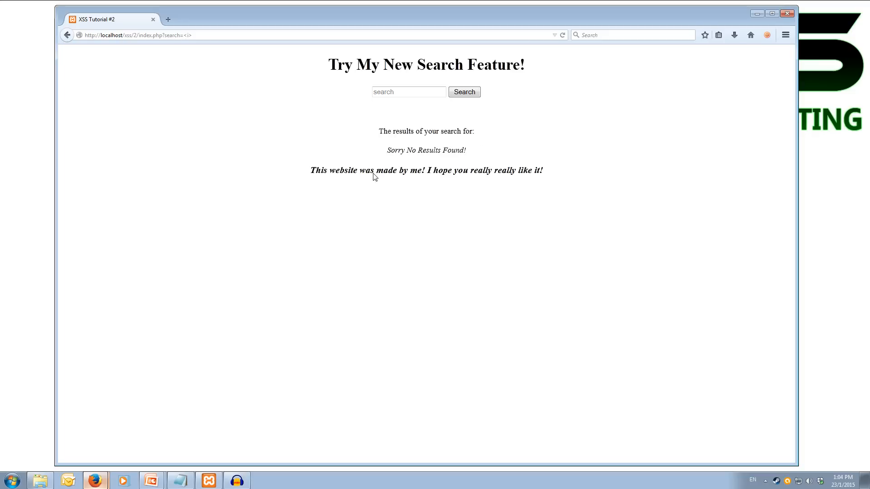
pyautogui.moveTo(414, 109)
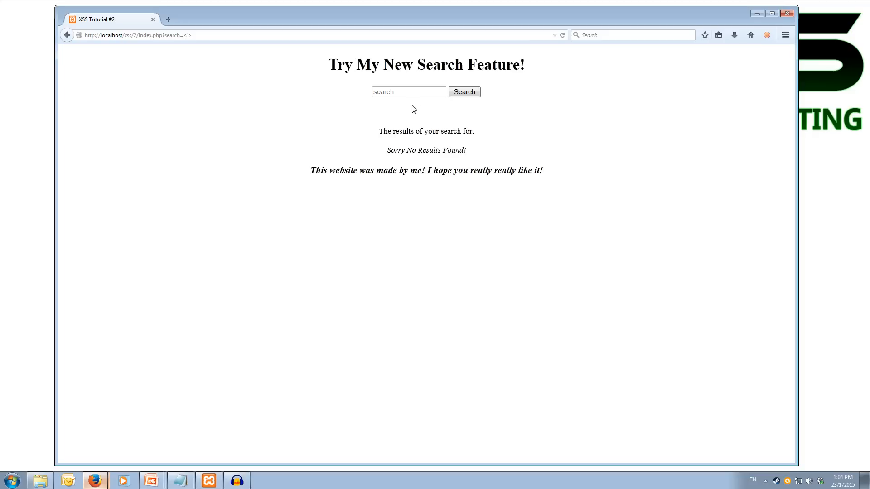
pyautogui.moveTo(450, 133)
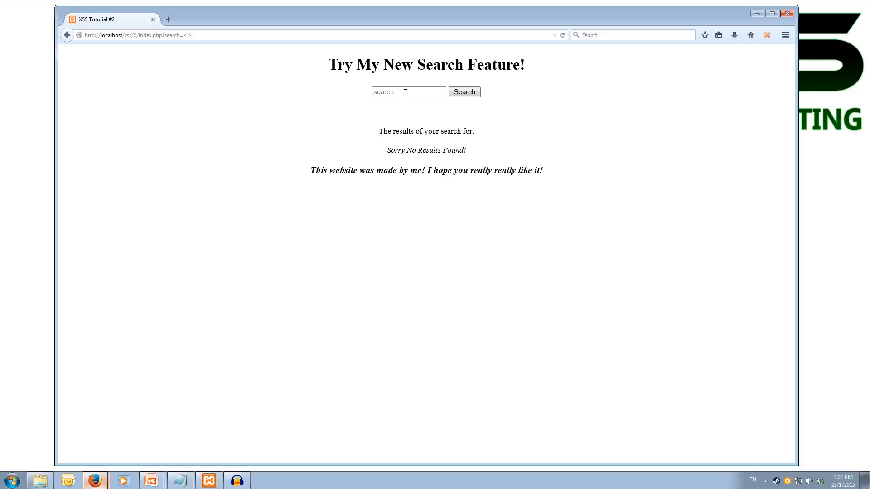
pyautogui.moveTo(406, 104)
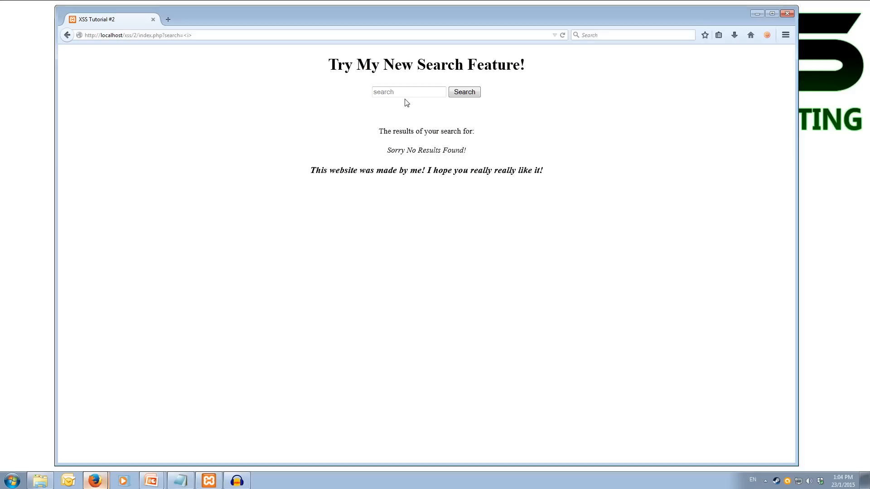
# - Search for '<font color="blue">' so the results and closing message render blue
pyautogui.write('<fo')
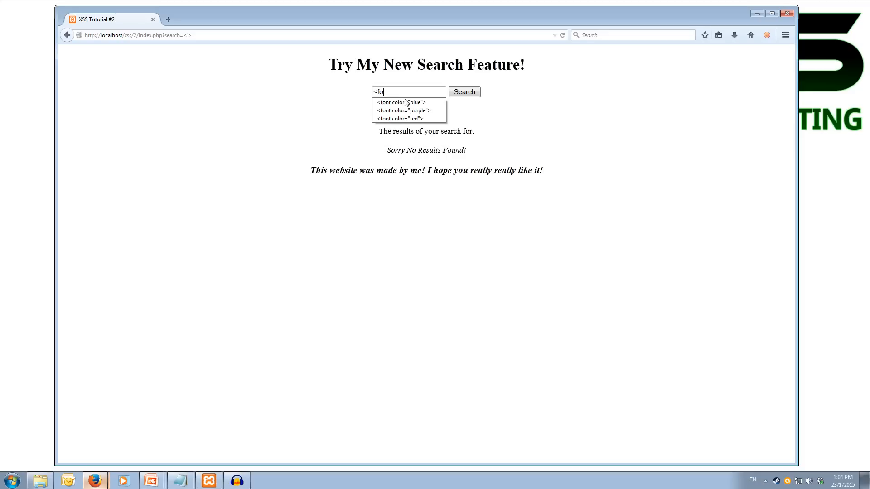
pyautogui.write('nt')
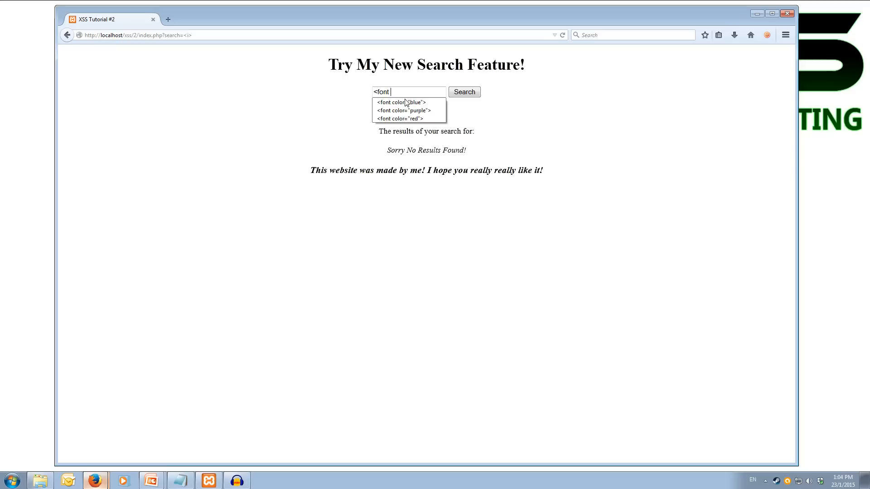
pyautogui.write('color')
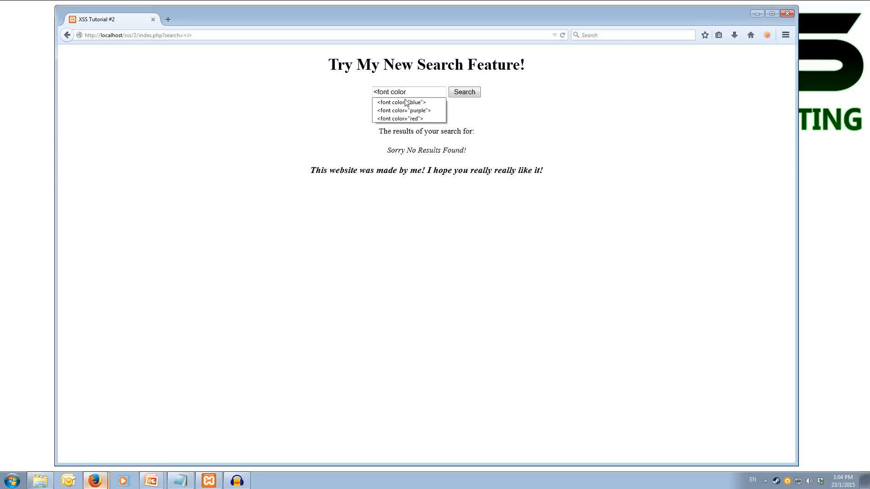
pyautogui.click(400, 103)
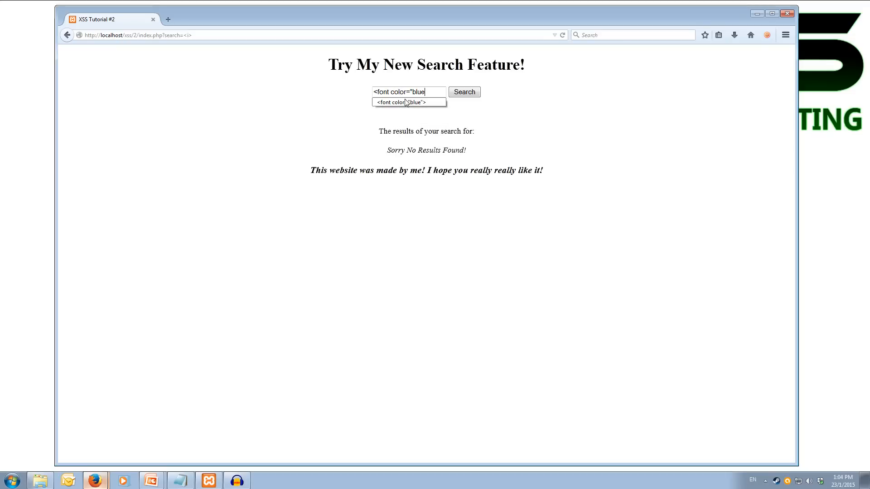
pyautogui.write('">')
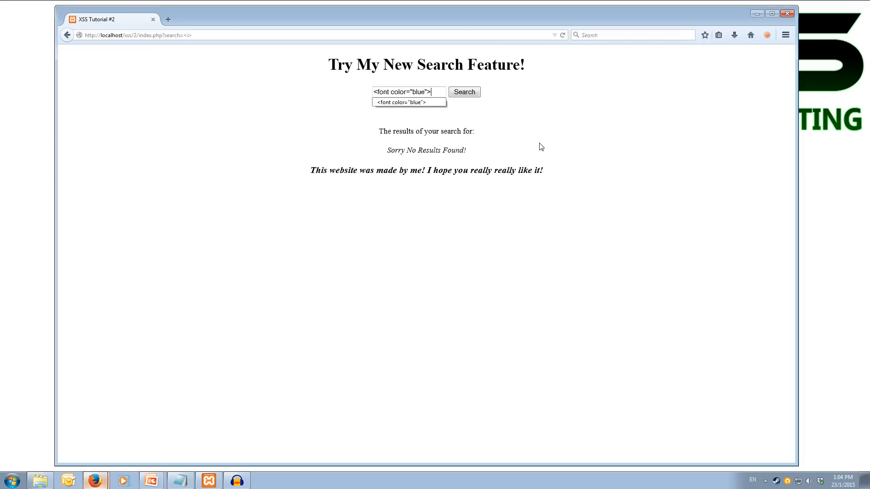
pyautogui.moveTo(510, 117)
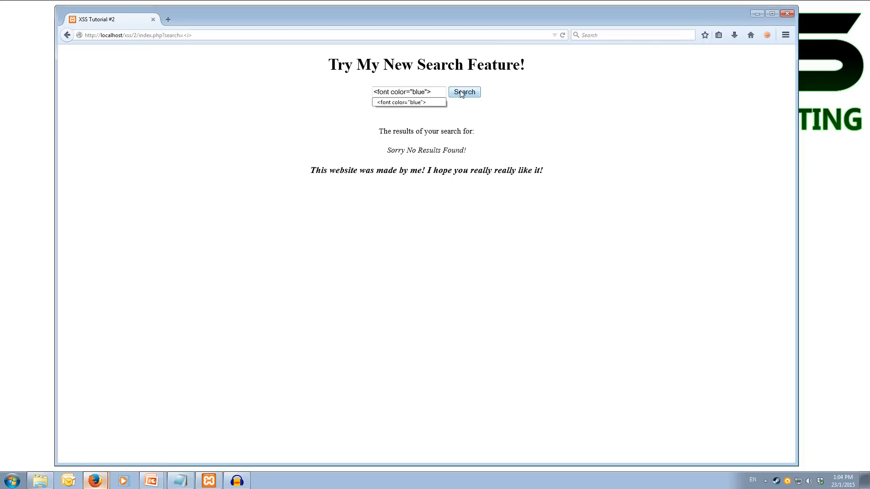
pyautogui.click(464, 92)
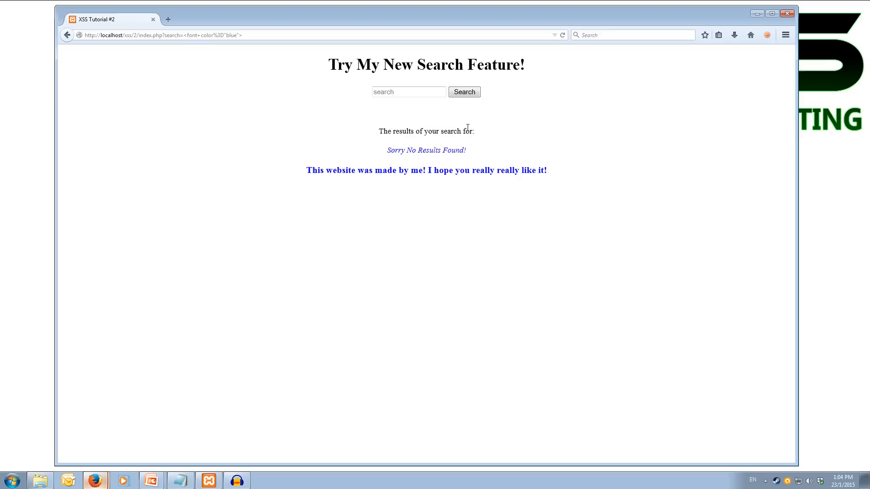
pyautogui.moveTo(453, 178)
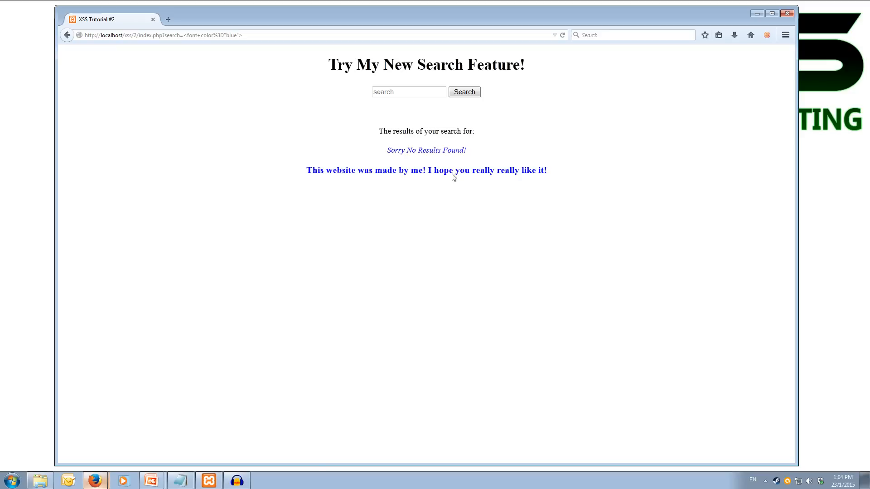
pyautogui.moveTo(420, 135)
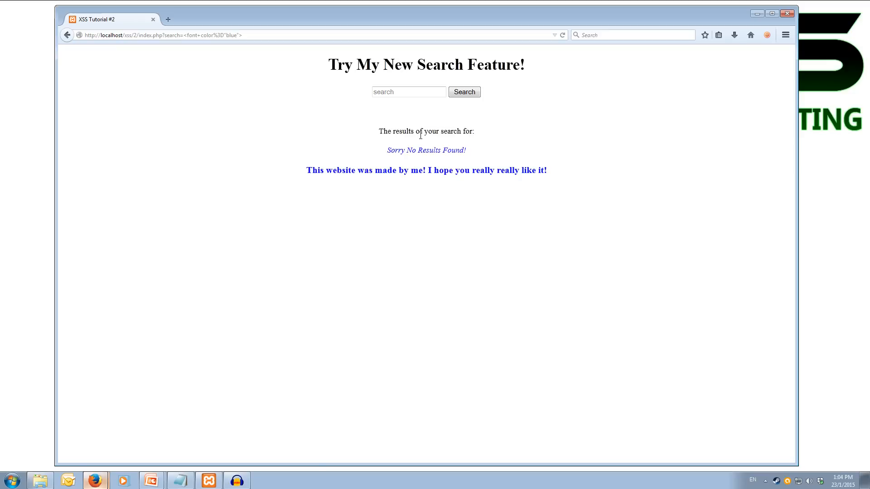
pyautogui.moveTo(491, 138)
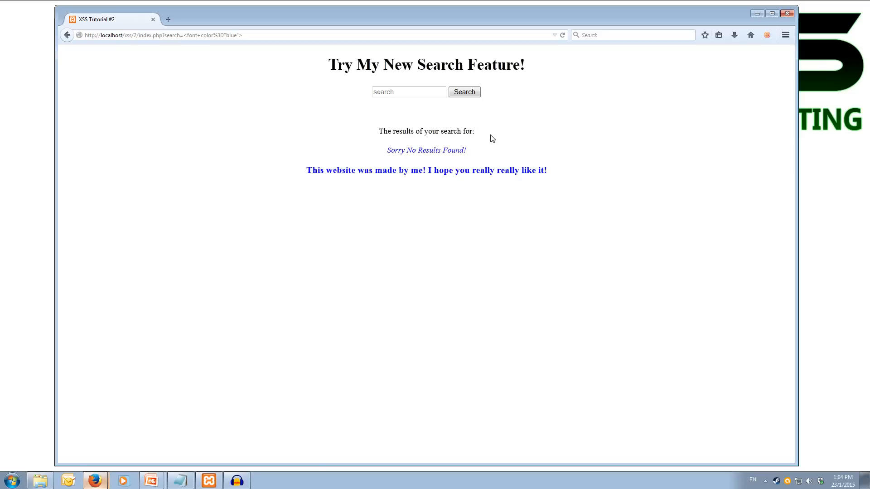
pyautogui.moveTo(478, 131)
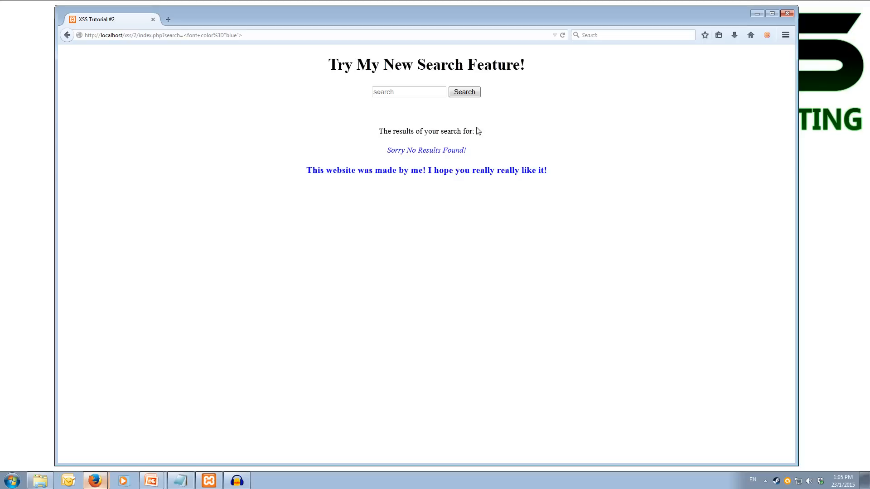
pyautogui.moveTo(483, 137)
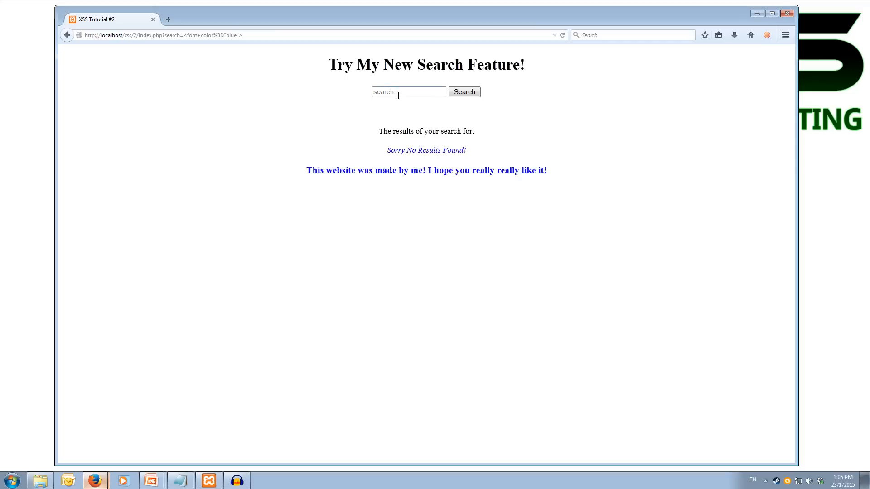
# - Search for '<script>alert("XSS")</script>' to trigger the XSS alert, then dismiss it
pyautogui.write('<script')
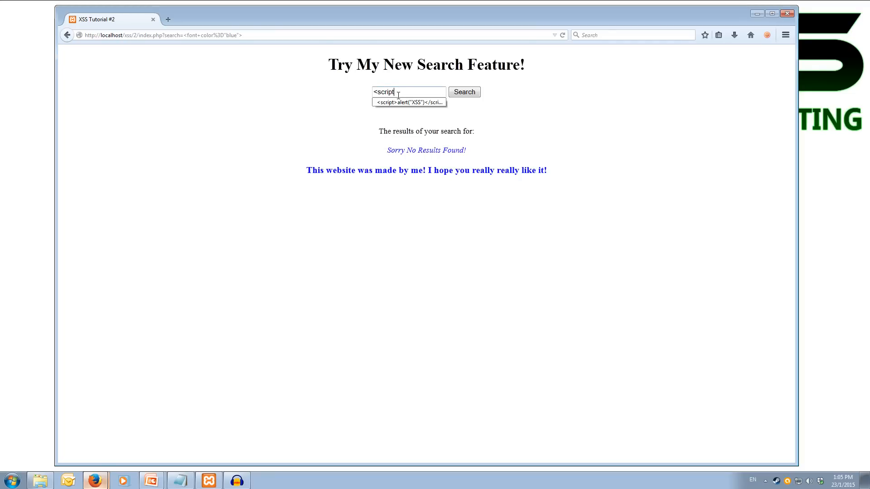
pyautogui.write('>')
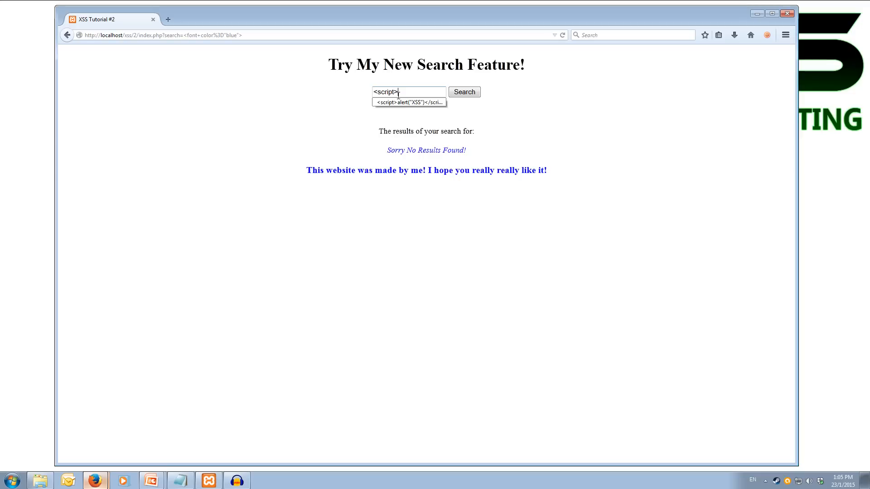
pyautogui.write('alert')
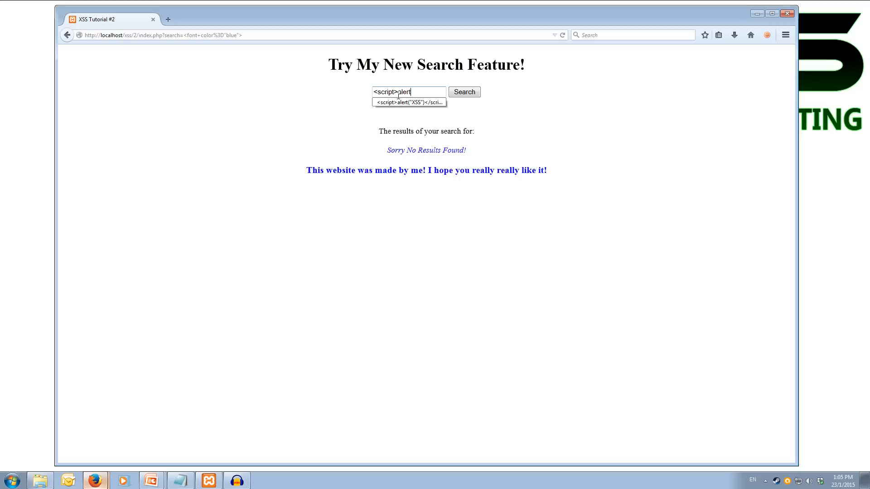
pyautogui.write('("')
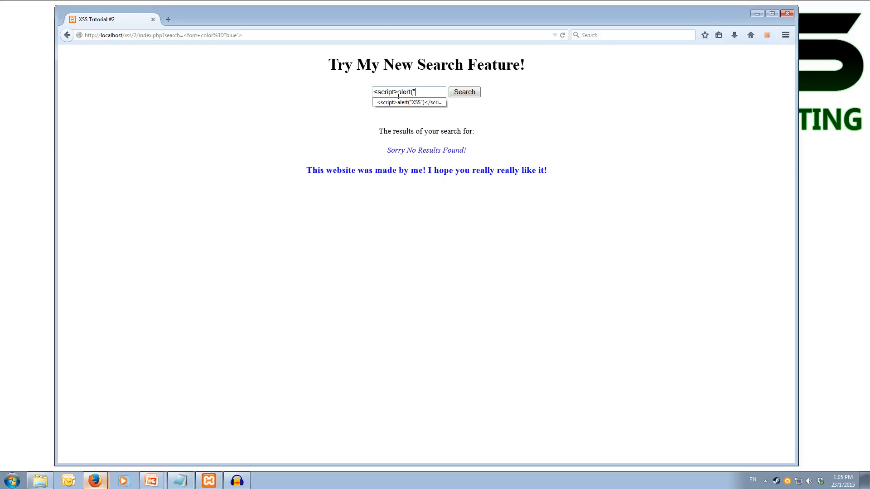
pyautogui.write('XS')
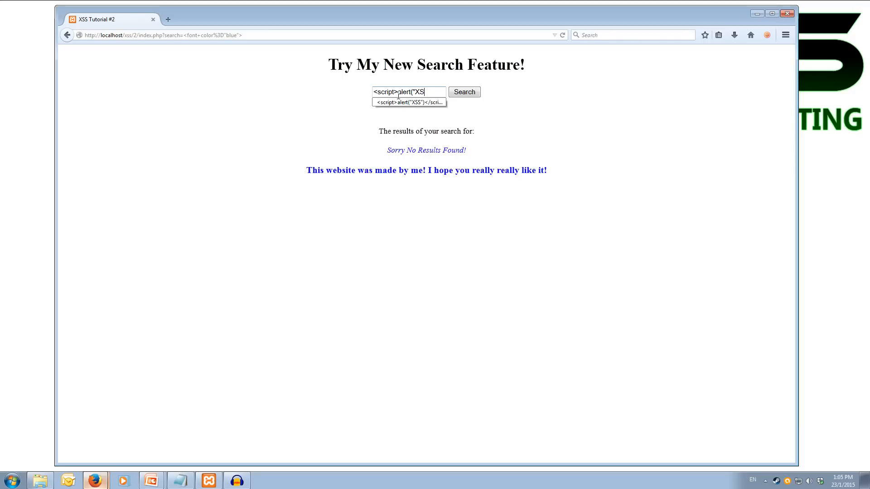
pyautogui.write('S"')
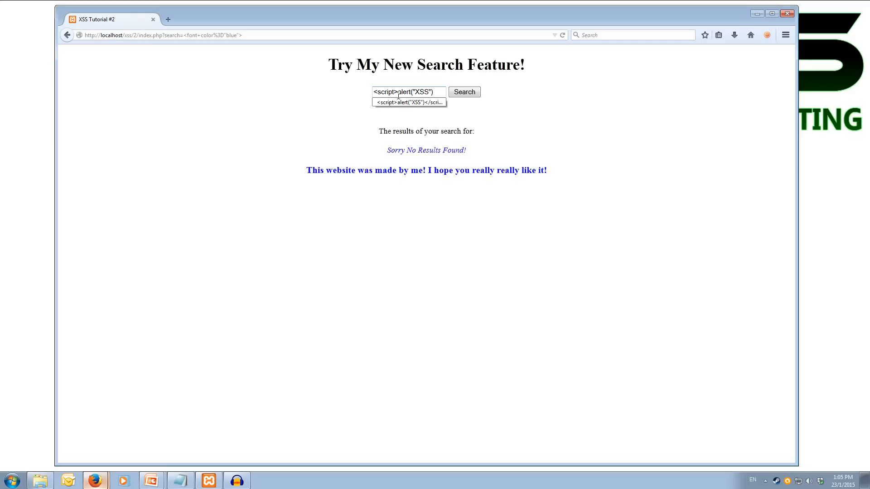
pyautogui.write('</')
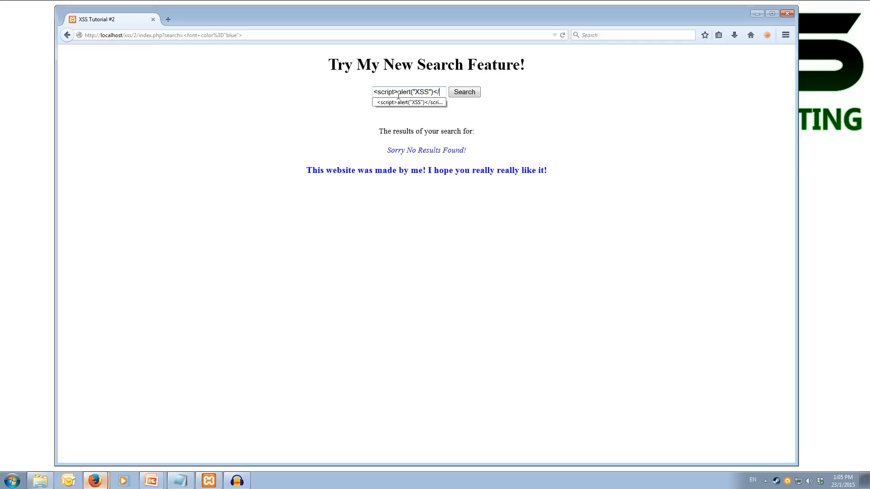
pyautogui.write('script>')
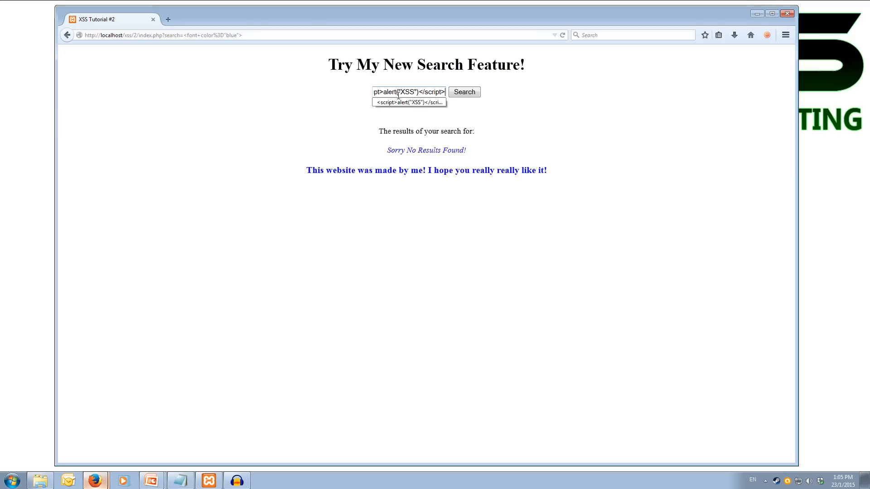
pyautogui.click(464, 92)
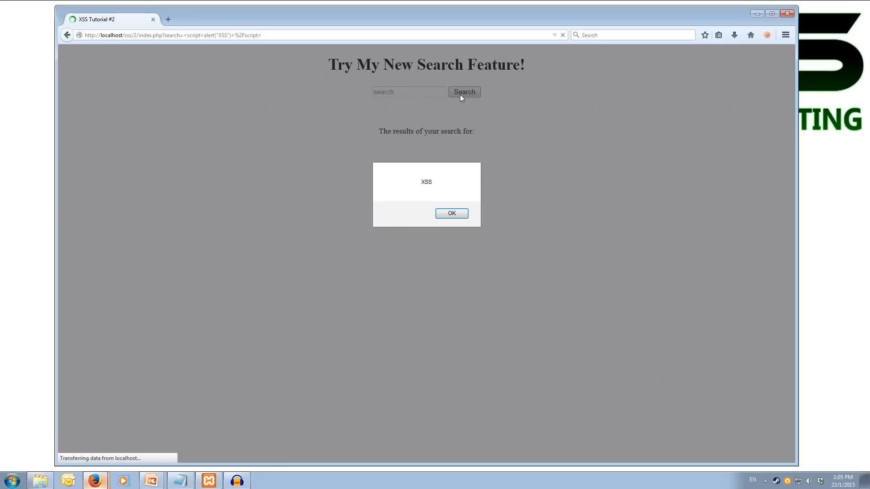
pyautogui.moveTo(407, 186)
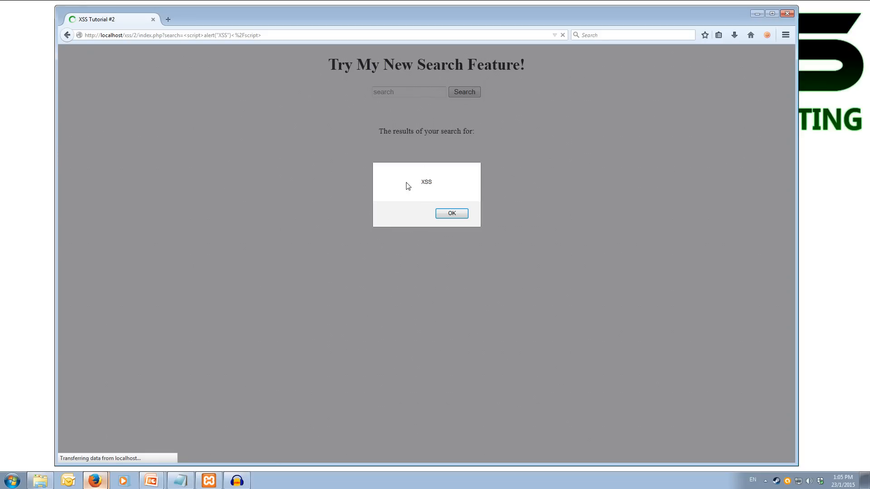
pyautogui.moveTo(437, 194)
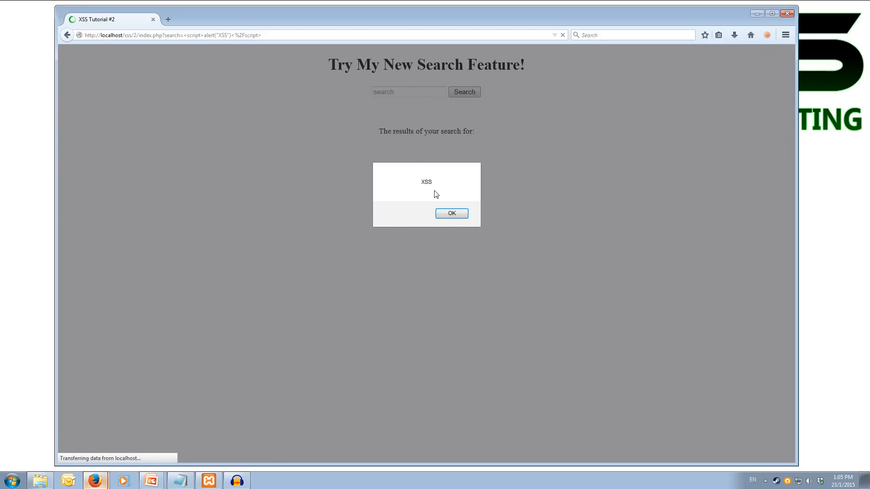
pyautogui.click(450, 213)
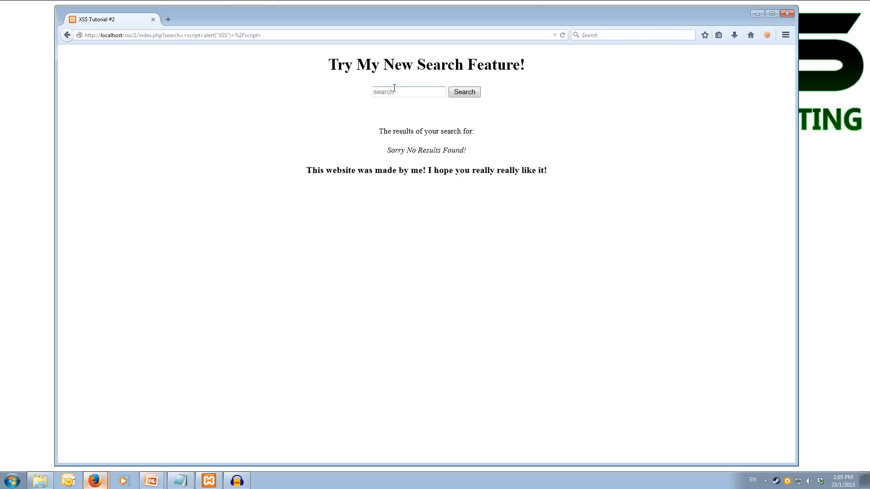
pyautogui.moveTo(197, 34)
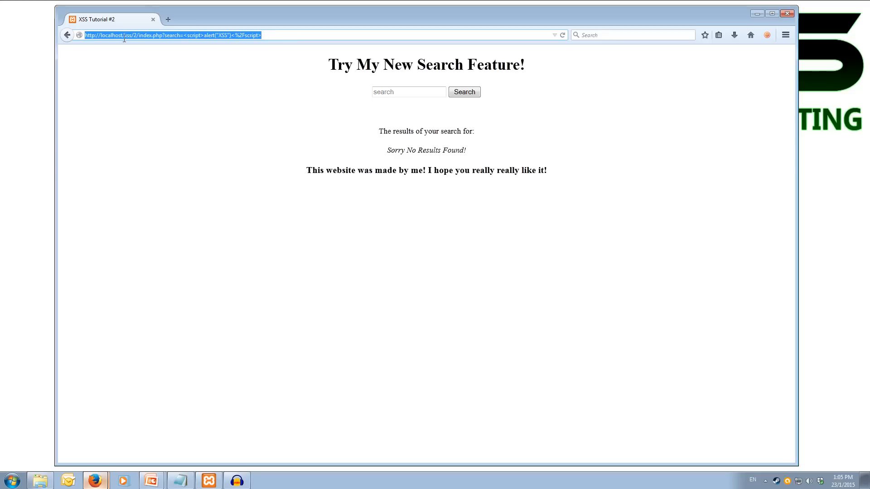
pyautogui.doubleClick(193, 36)
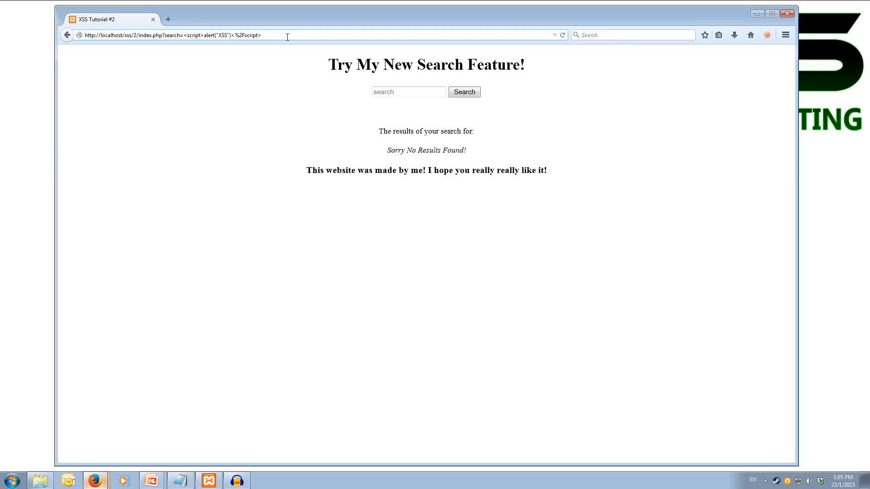
pyautogui.click(172, 34)
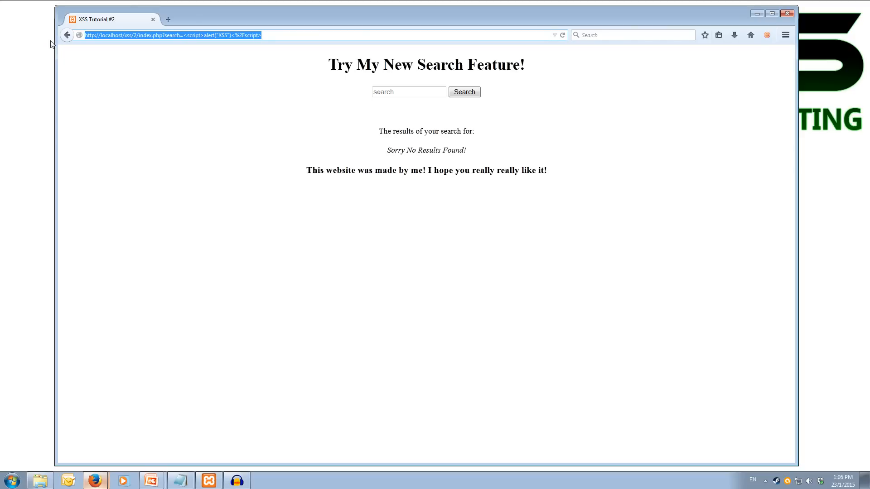
pyautogui.moveTo(128, 45)
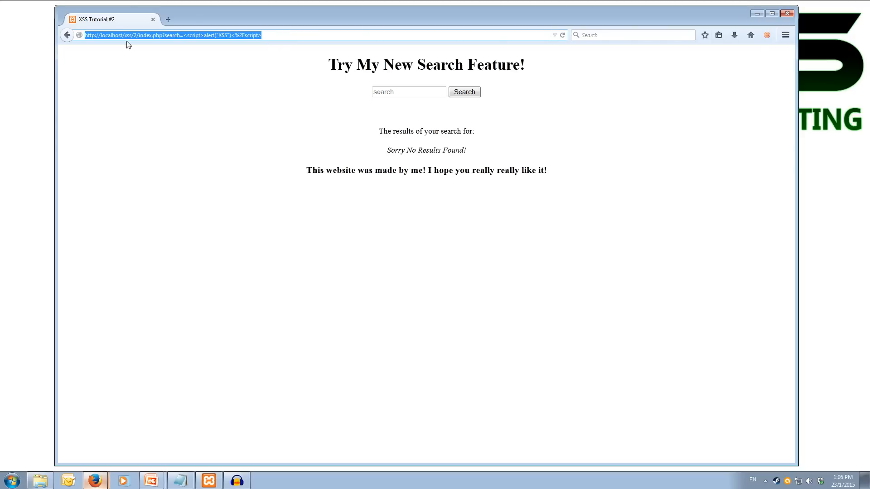
pyautogui.moveTo(271, 36)
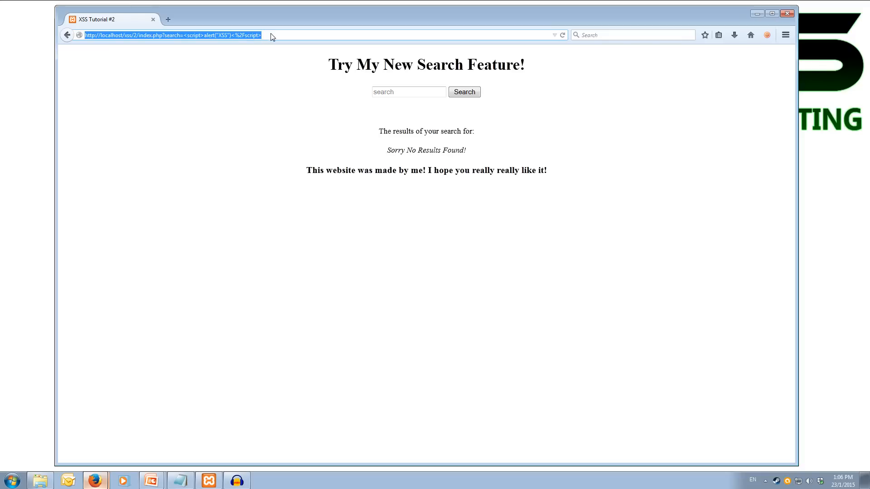
pyautogui.click(304, 36)
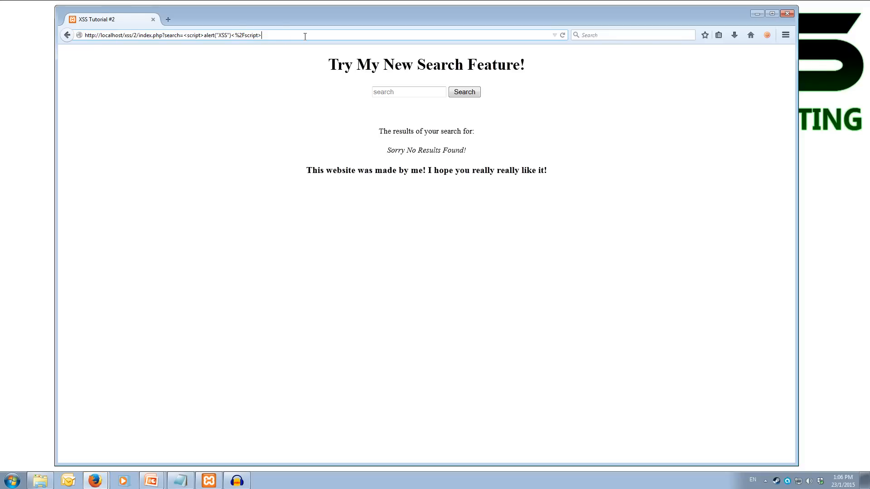
# - Reload the script-bearing URL so the XSS alert fires again, then dismiss it
pyautogui.press('Return')
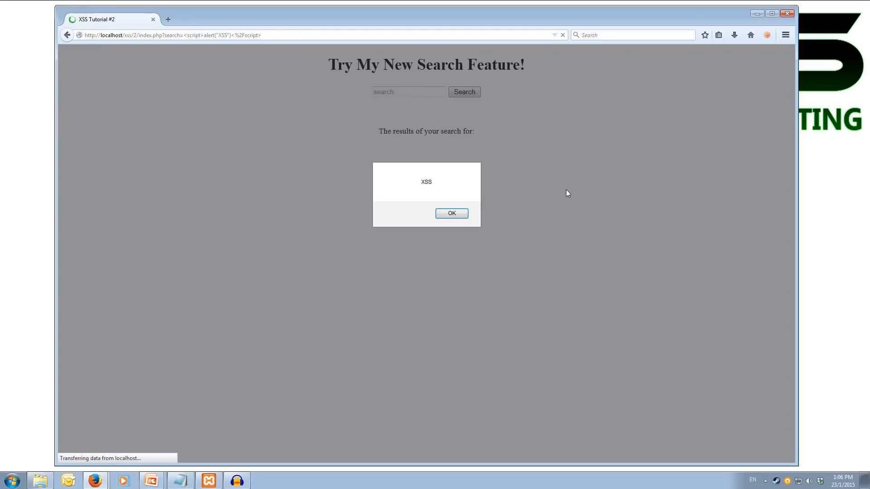
pyautogui.click(451, 213)
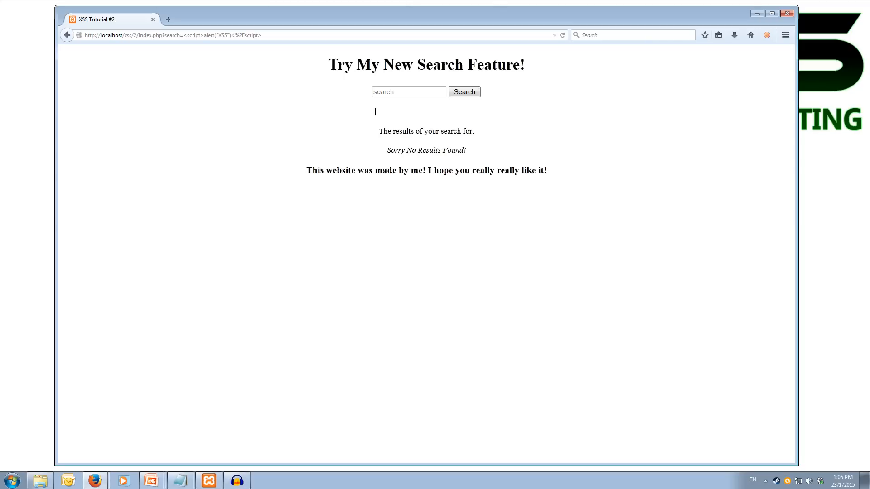
pyautogui.moveTo(315, 87)
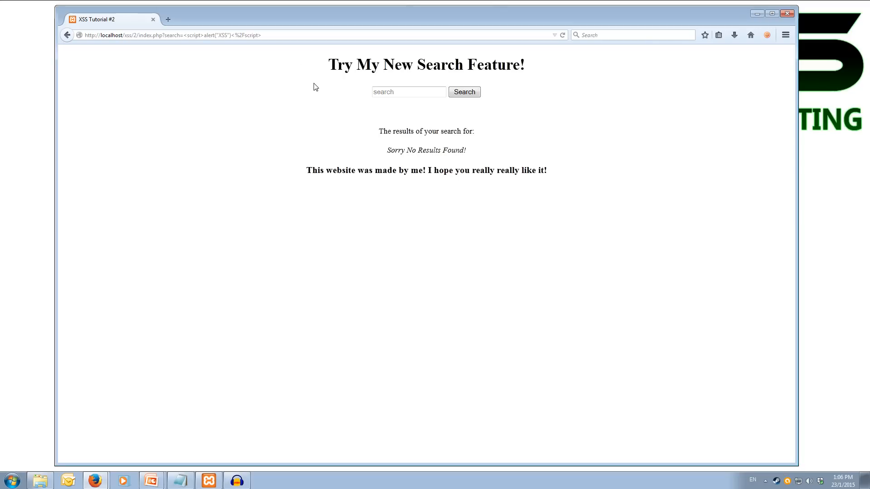
pyautogui.moveTo(314, 87)
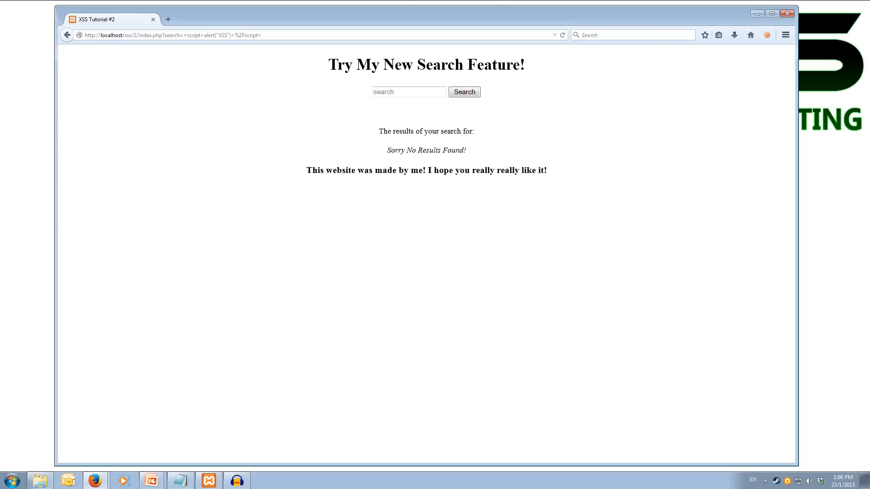